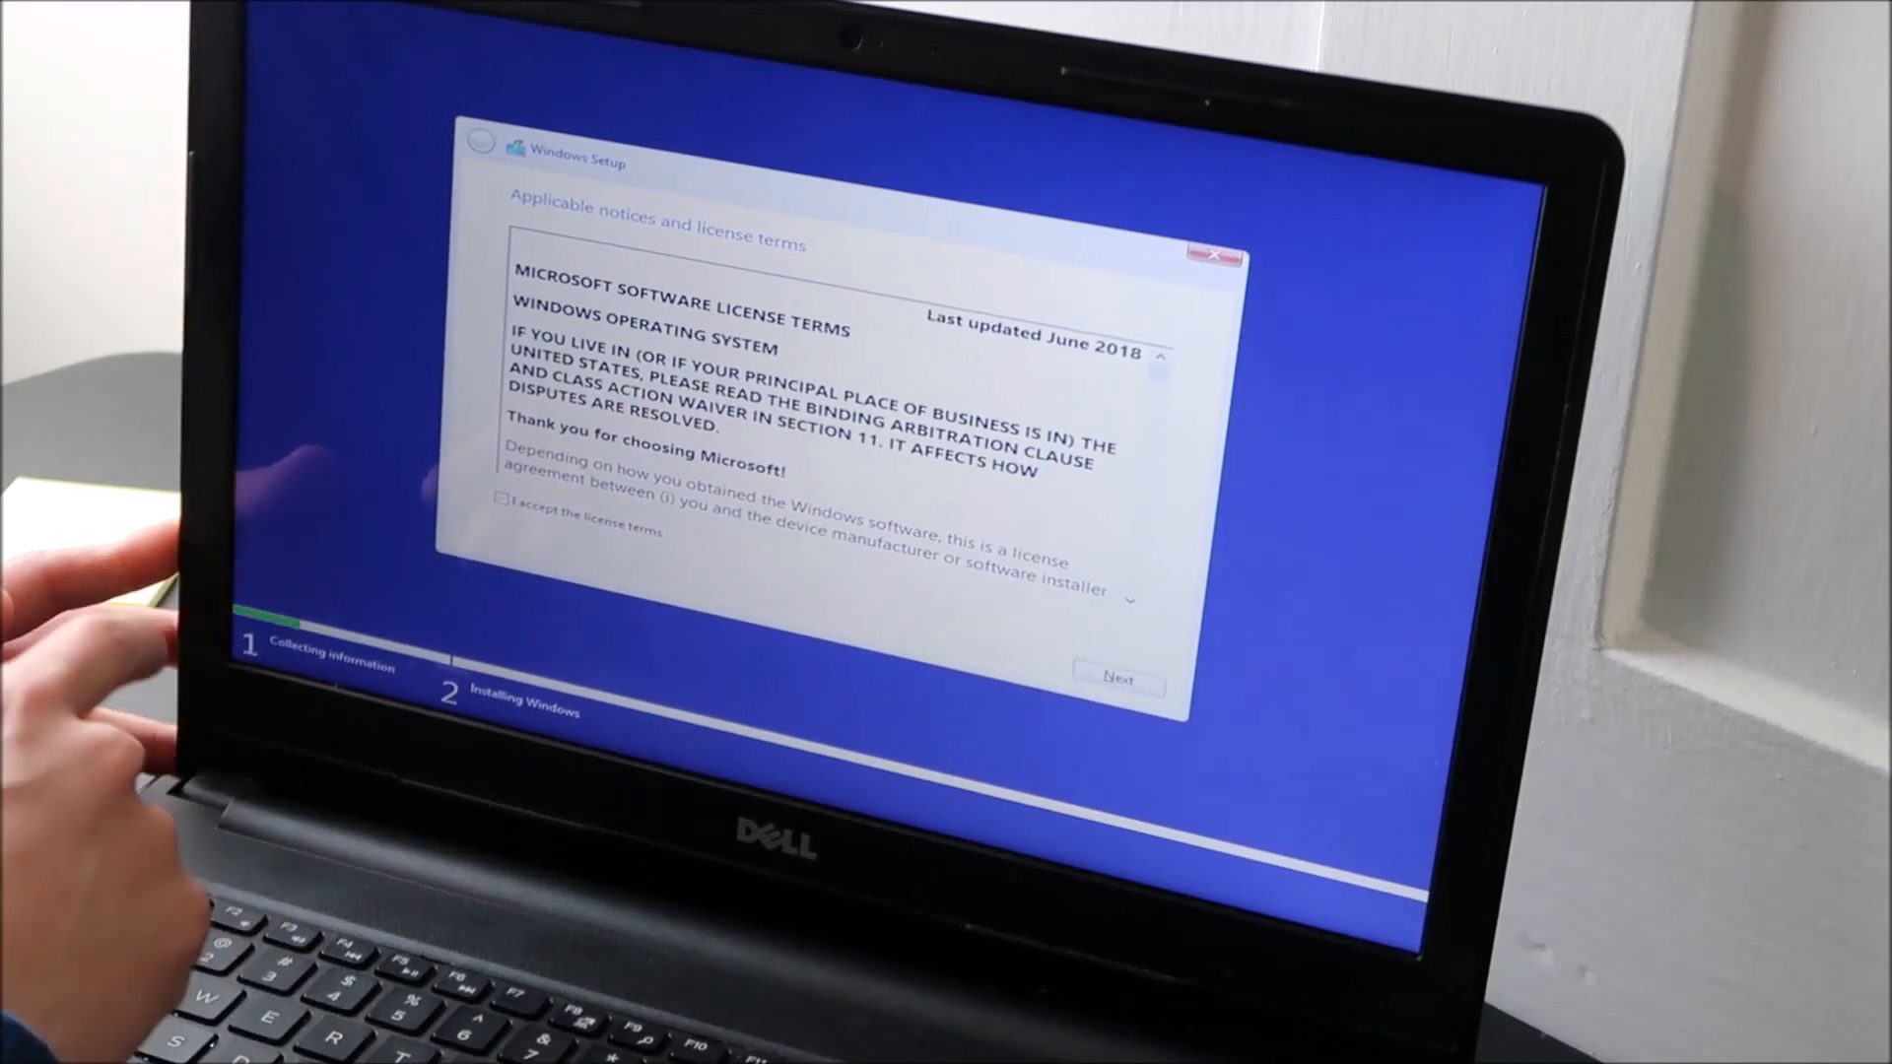
- Accept the Microsoft software license terms to continue setup
left_click(1112, 676)
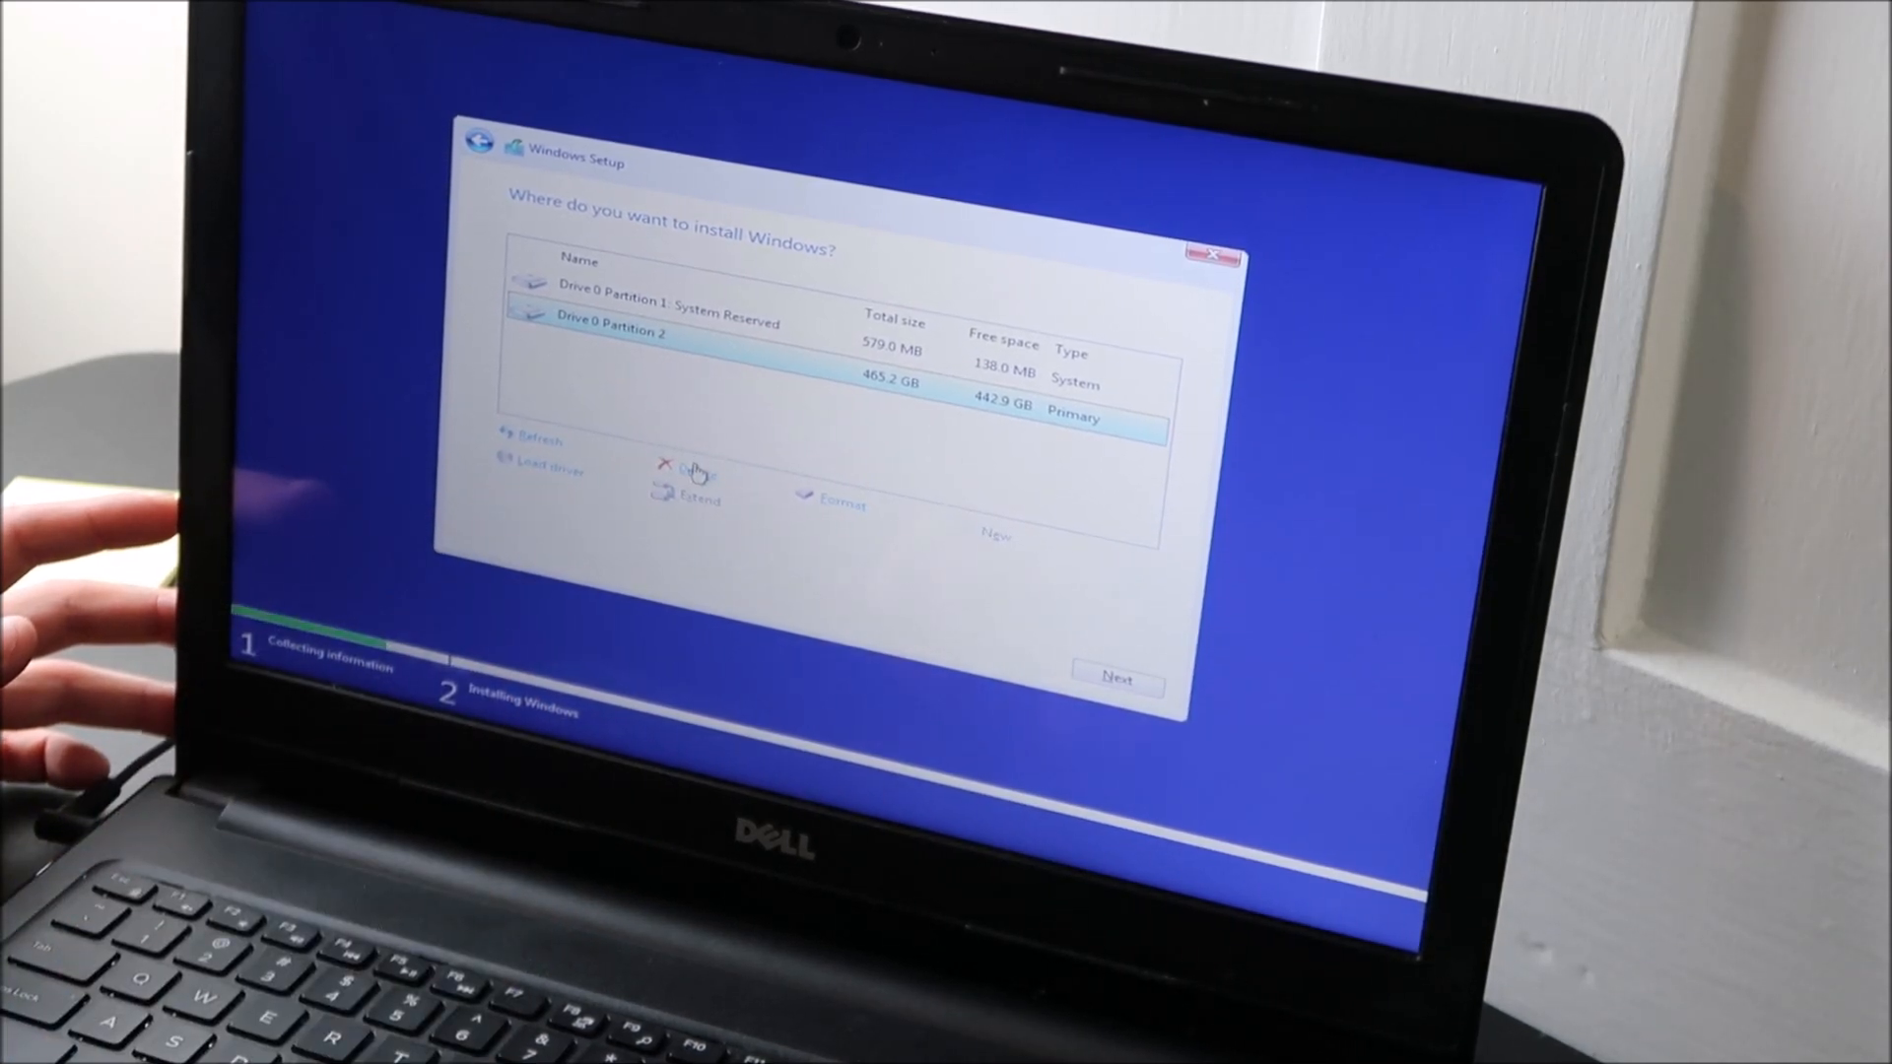
- Delete the 465.2 GB primary partition and the System Reserved partition, leaving 465.8 GB unallocated
left_click(696, 469)
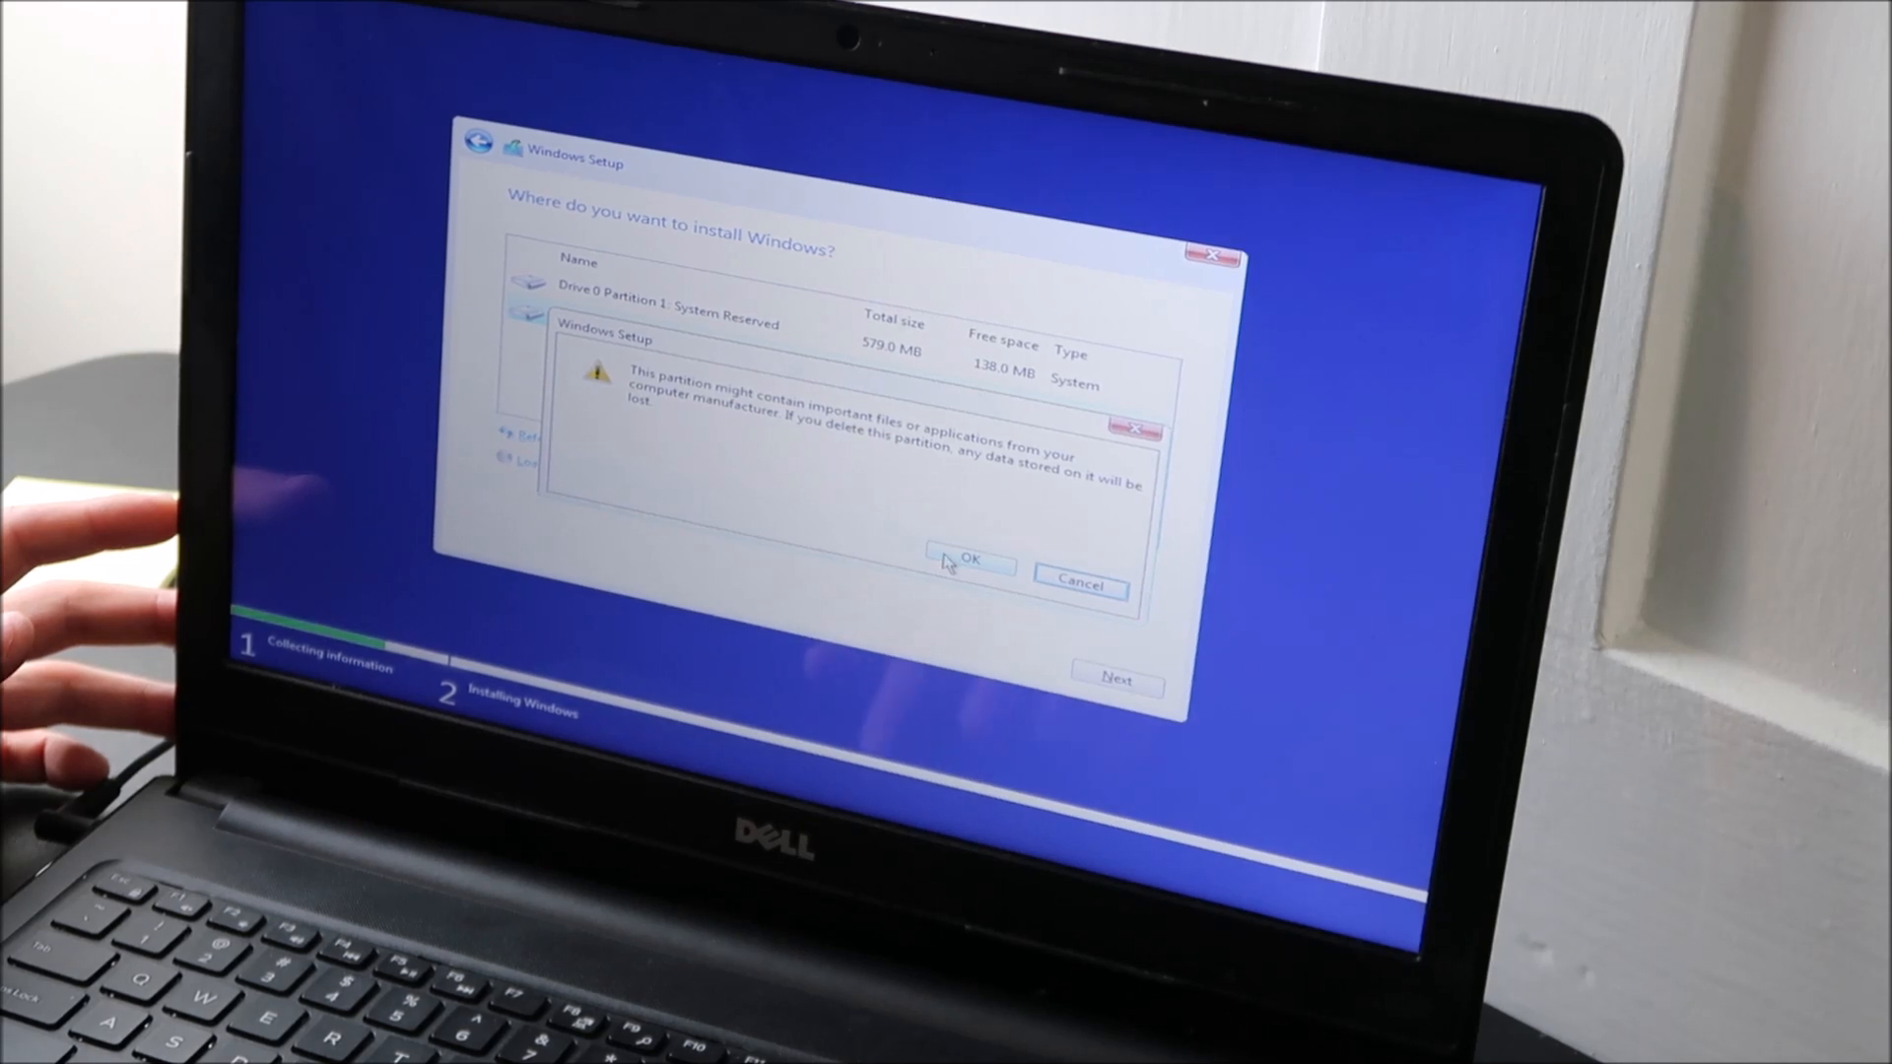
left_click(970, 567)
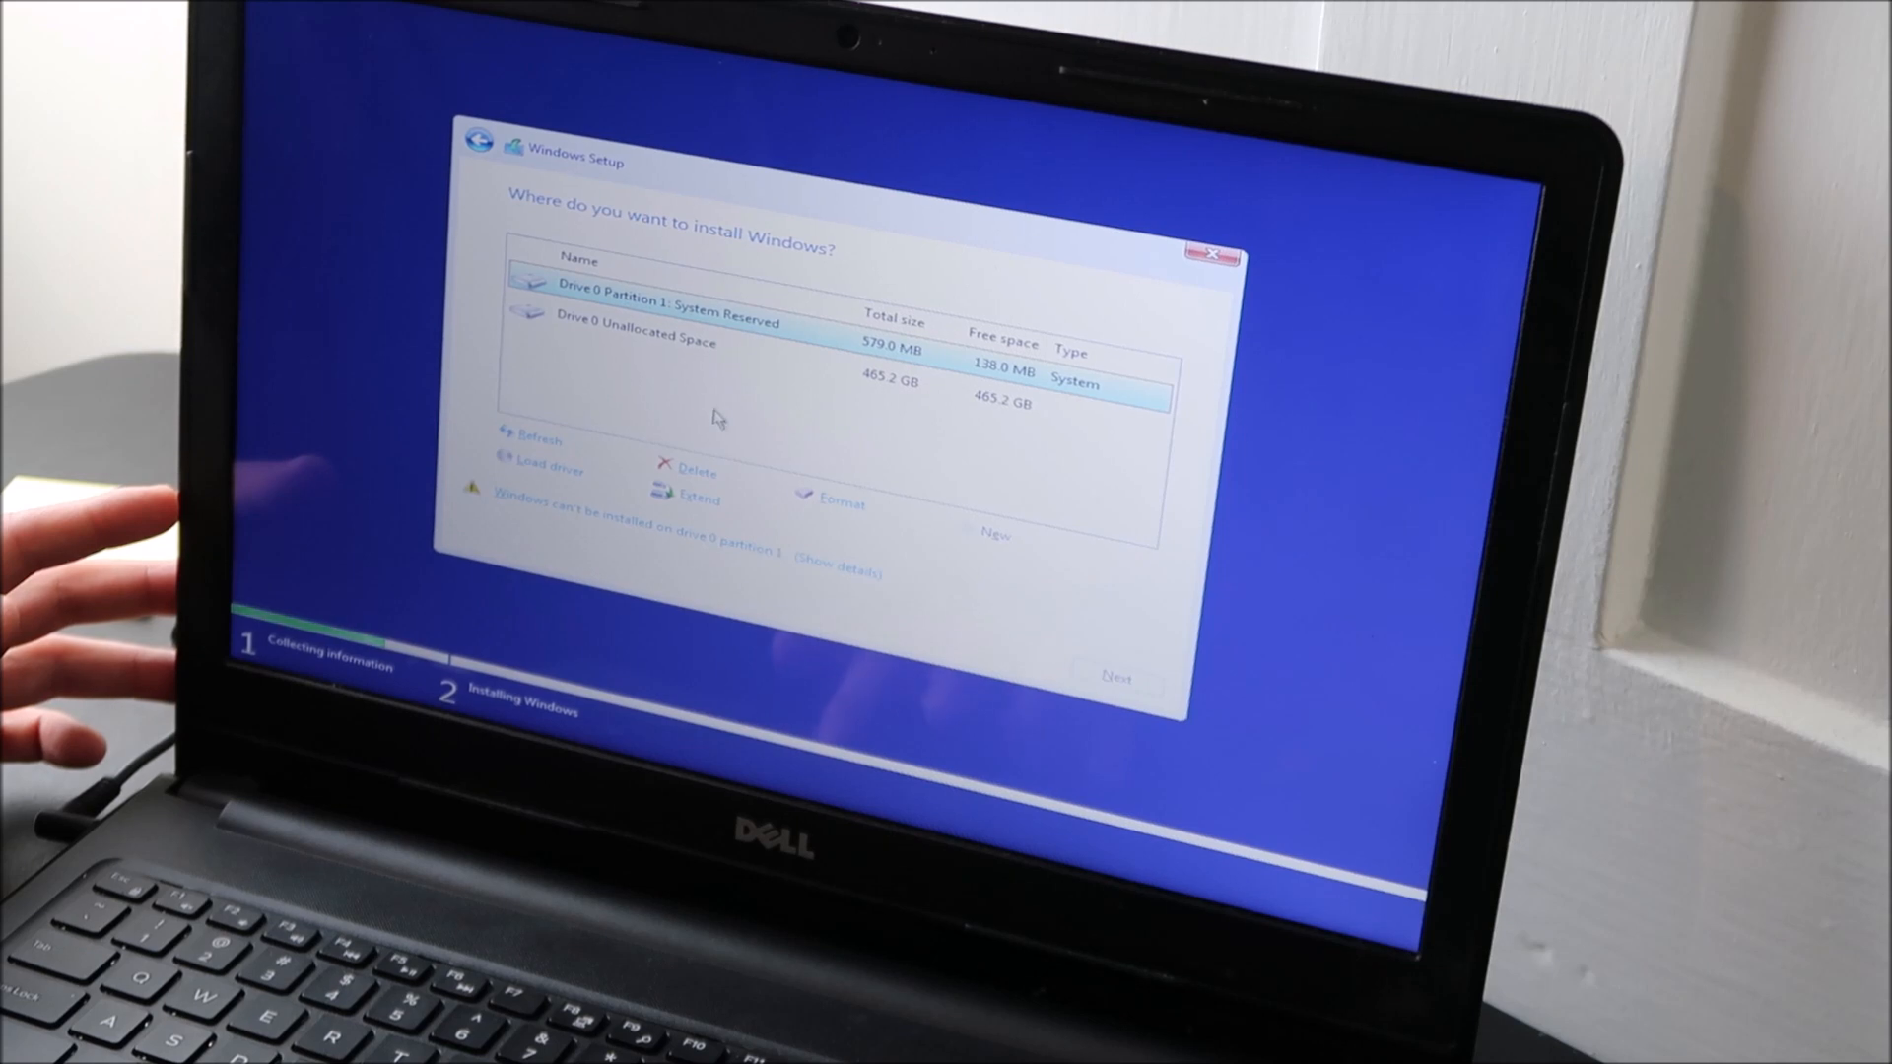
left_click(692, 469)
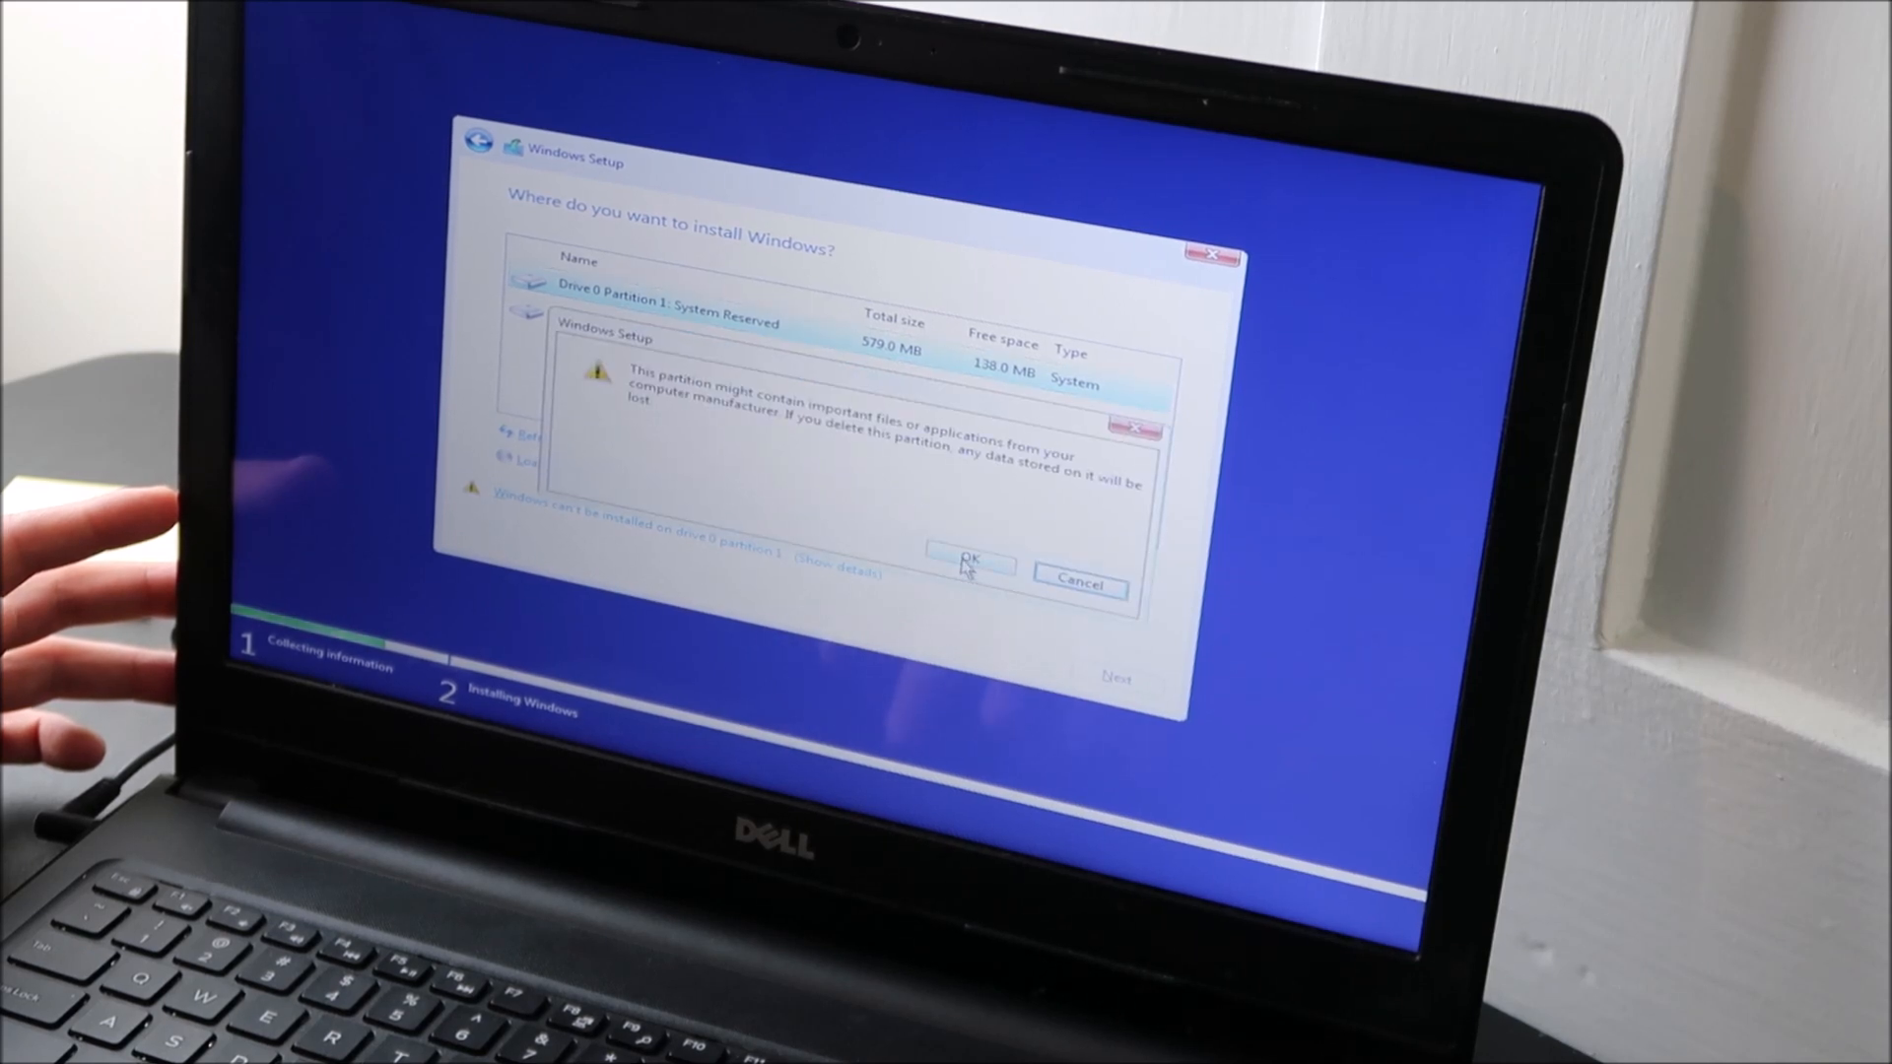
left_click(972, 570)
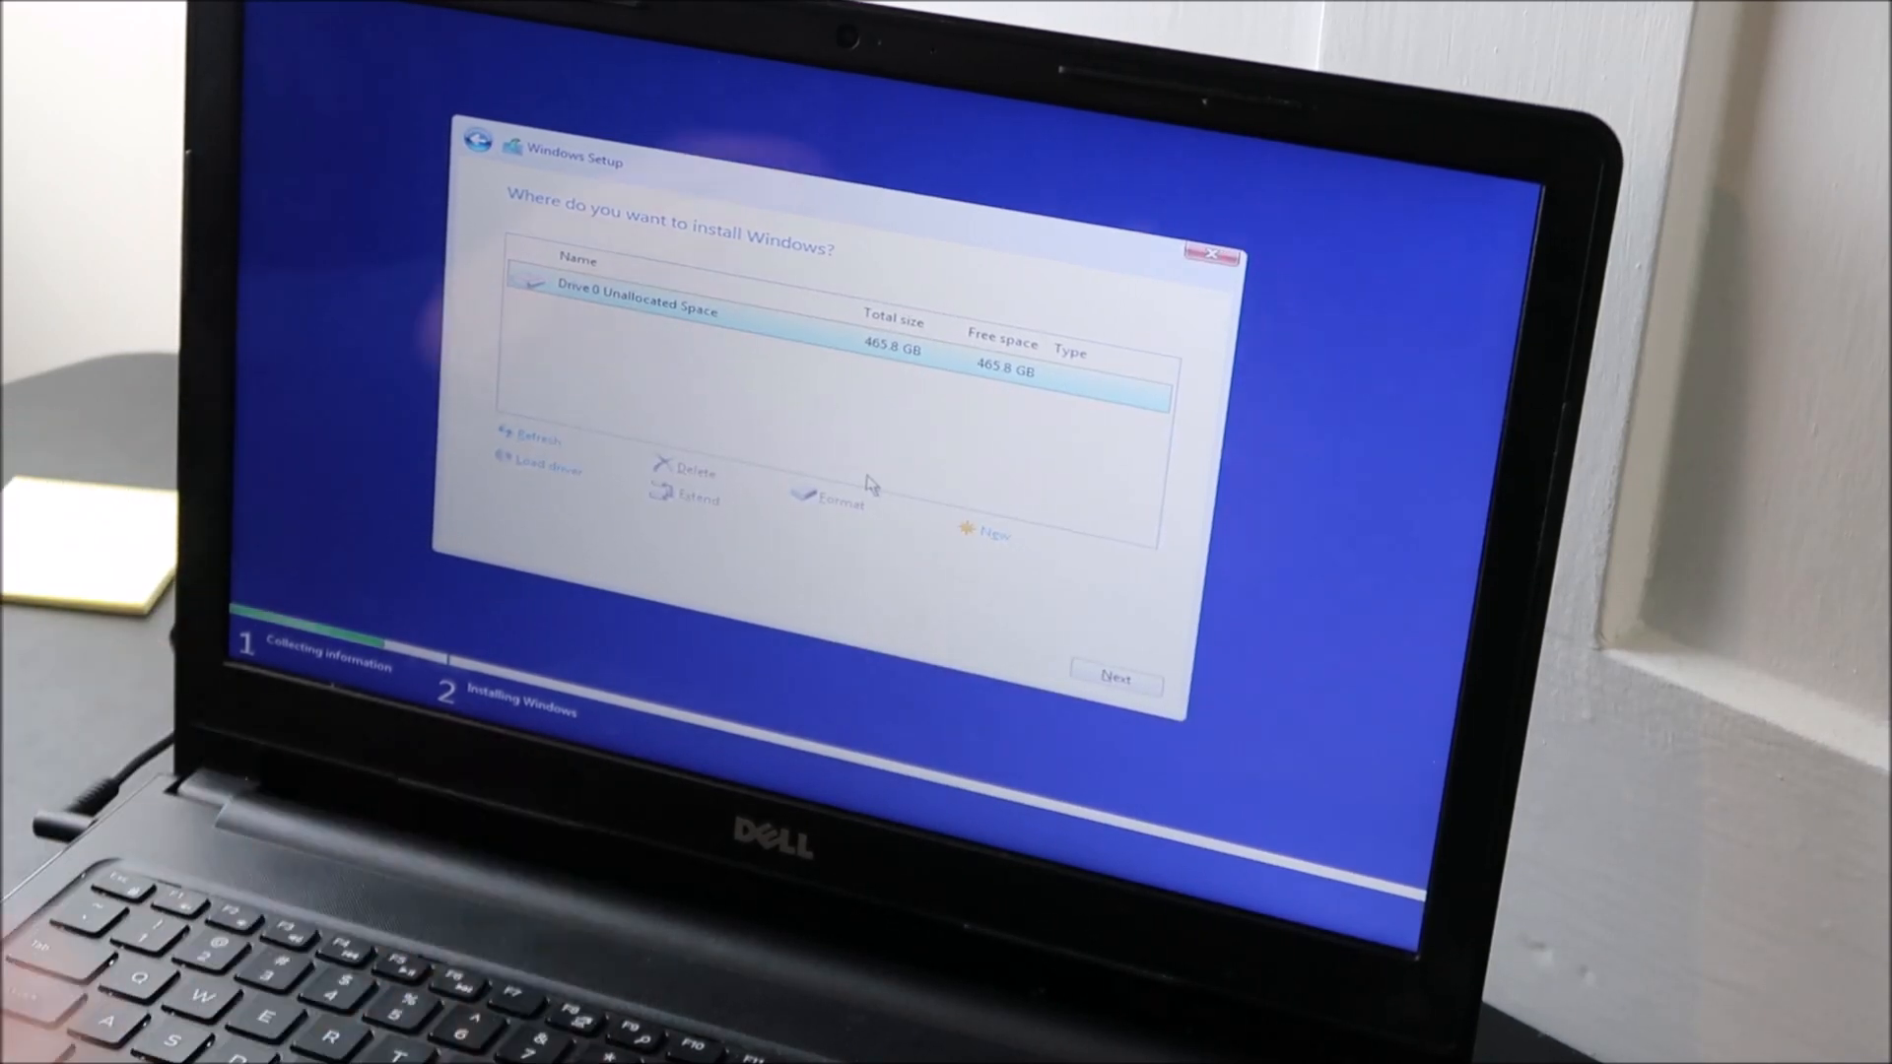